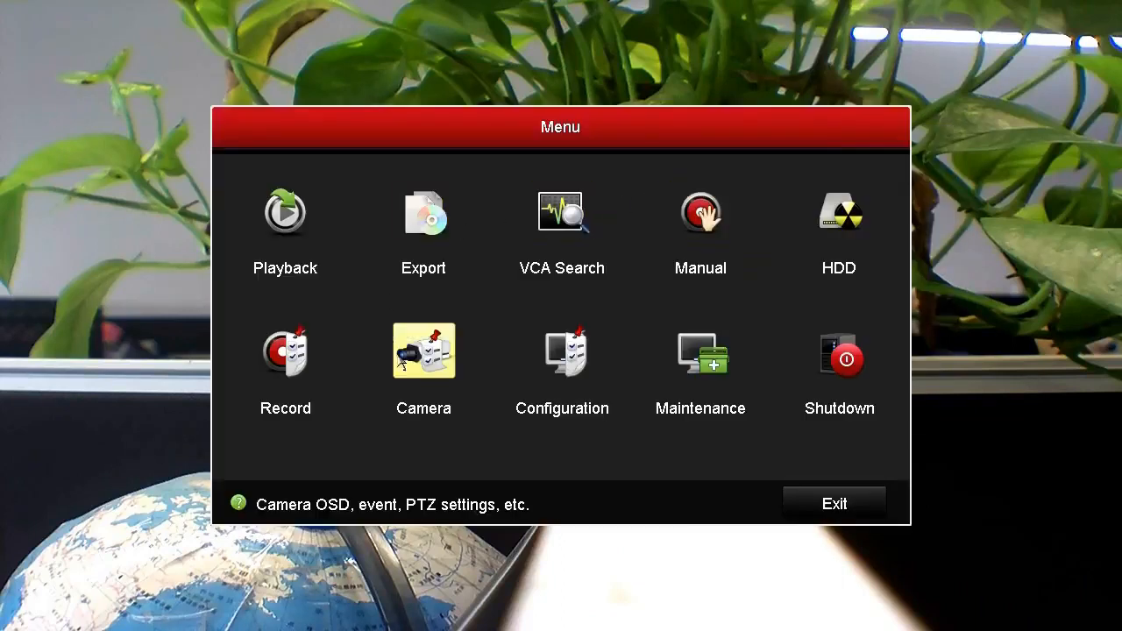
# Reach the network Email settings page from Configuration
pyautogui.click(561, 350)
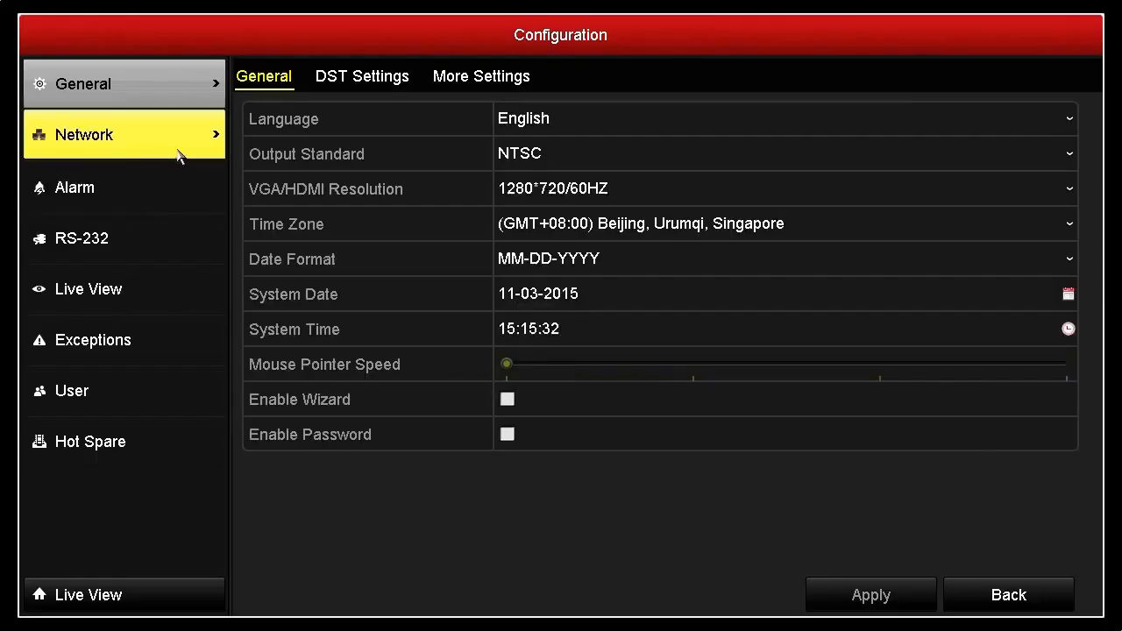
pyautogui.click(84, 133)
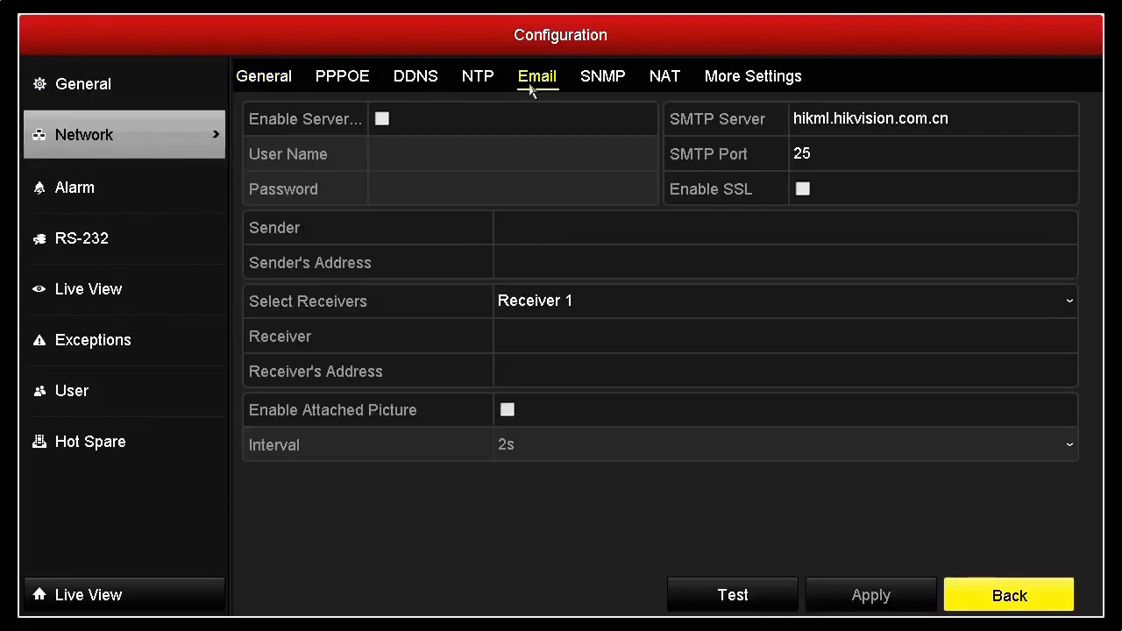
# Enable Server Authentication with user name demo and its password
pyautogui.click(512, 155)
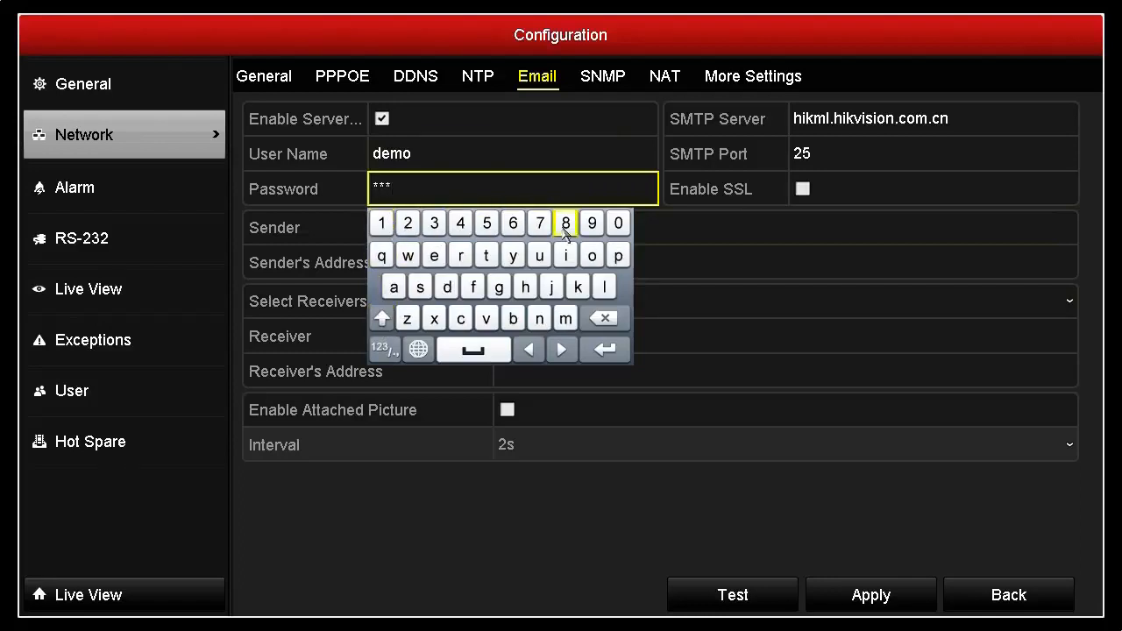
pyautogui.click(512, 222)
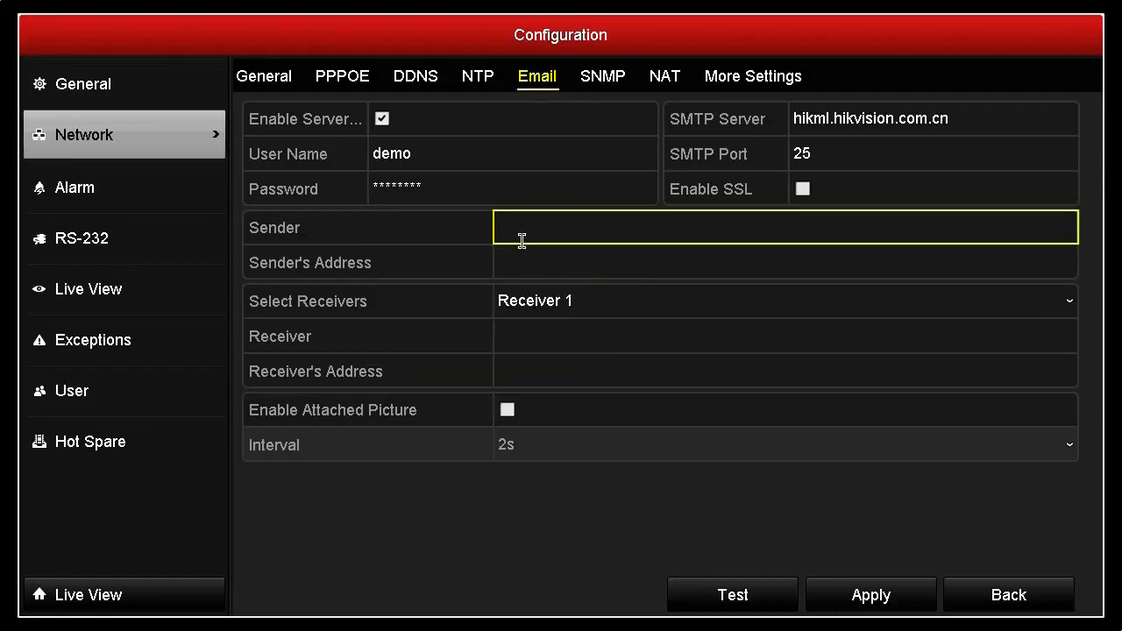
pyautogui.click(785, 228)
pyautogui.write('tes')
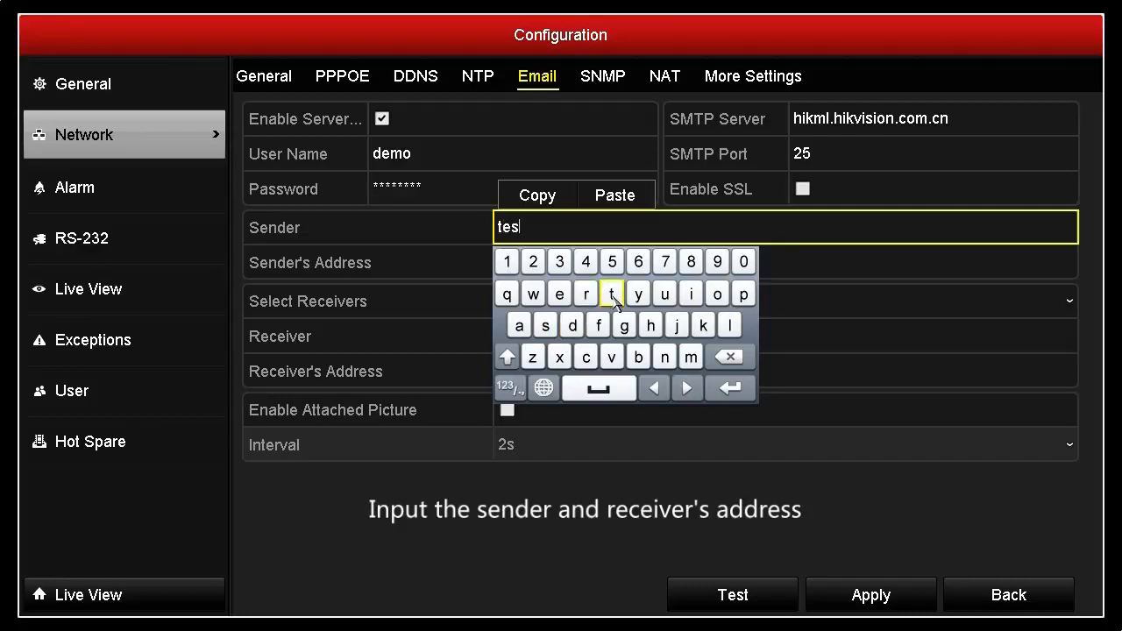
pyautogui.click(786, 263)
pyautogui.write('test@hikv')
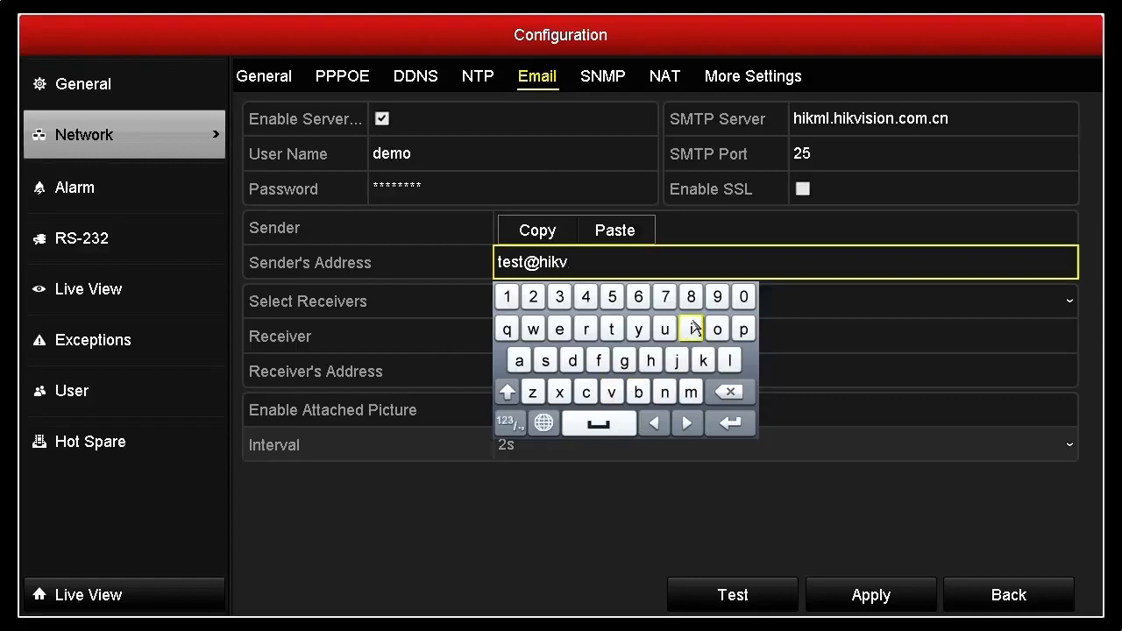
pyautogui.click(691, 329)
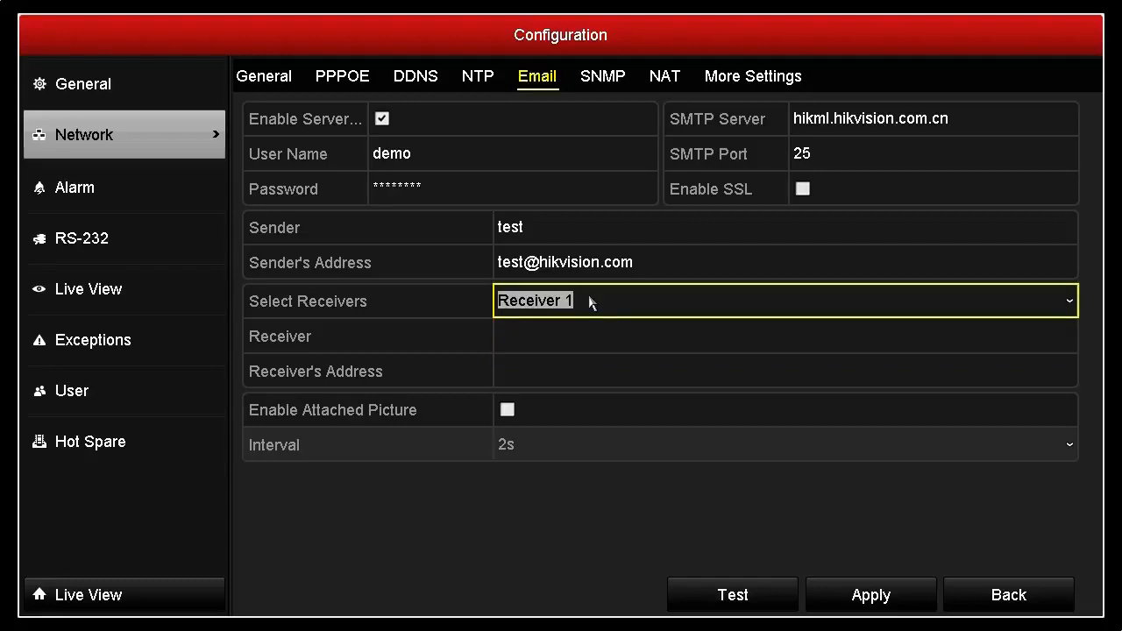
# Enter Receiver 1 name demo and address demo@hikvision using the 123 keyboard for symbols
pyautogui.click(785, 336)
pyautogui.write('demo')
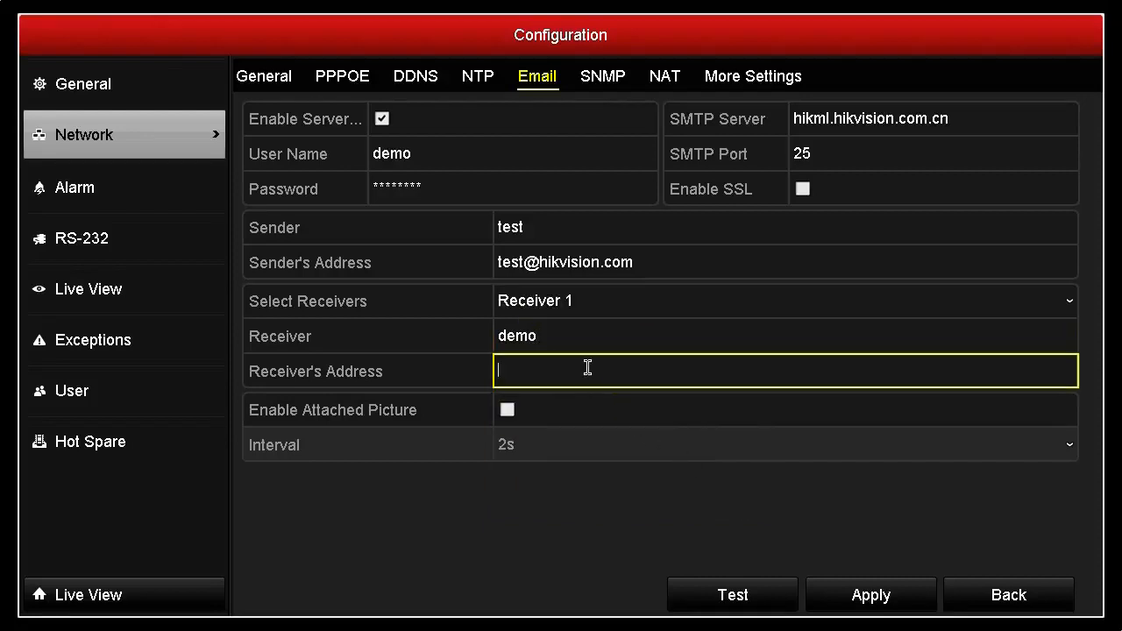
pyautogui.write('del')
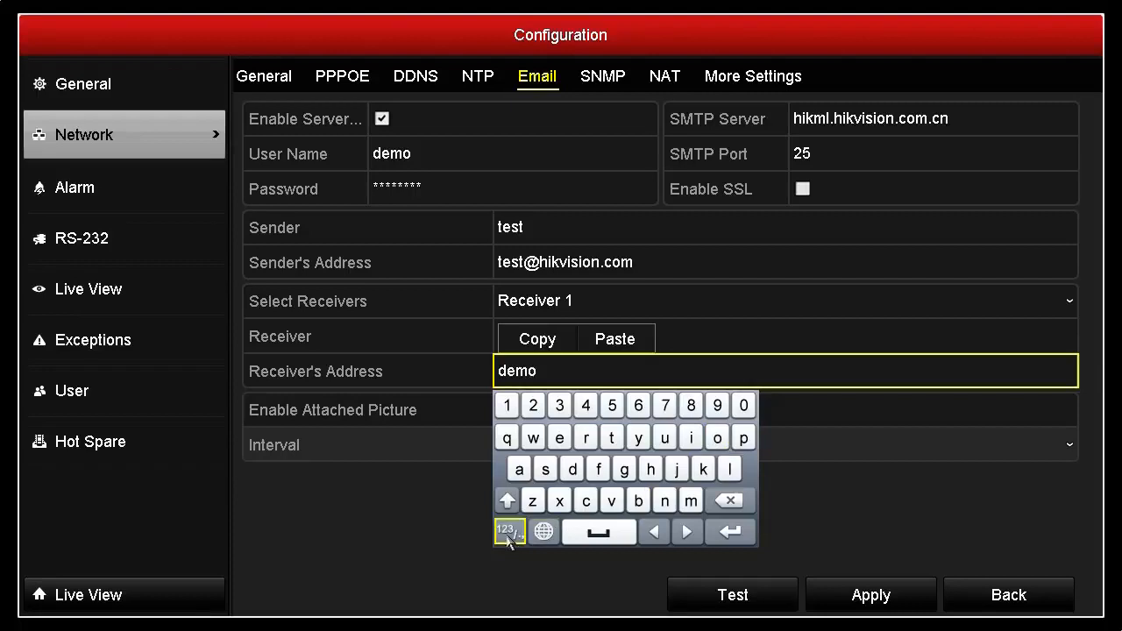
pyautogui.click(508, 531)
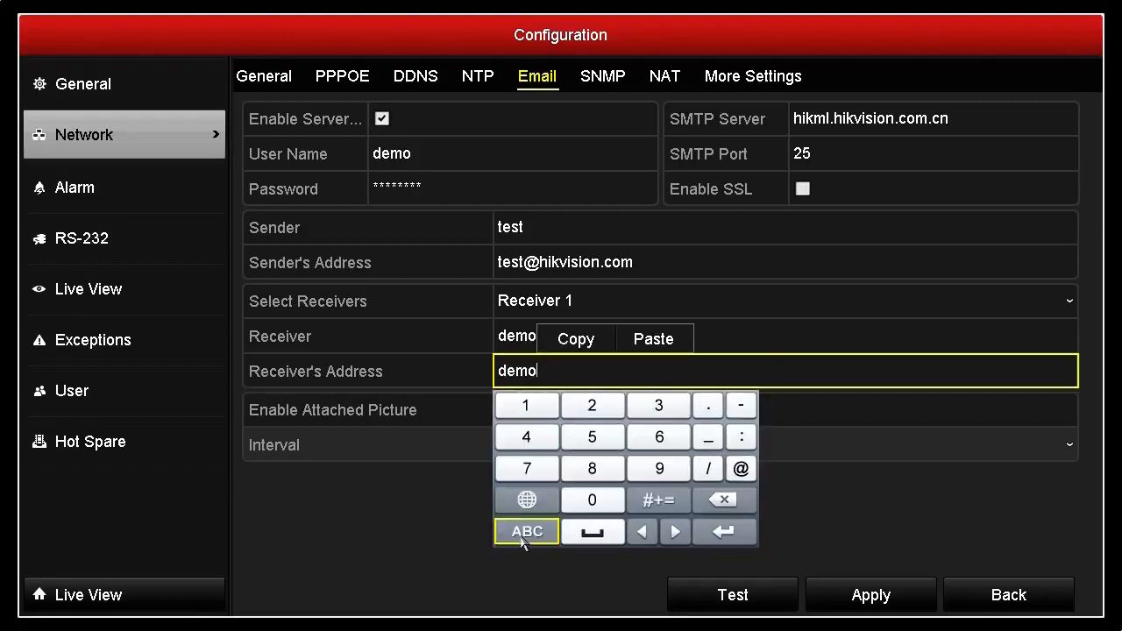
pyautogui.click(526, 531)
pyautogui.write('@hikvi')
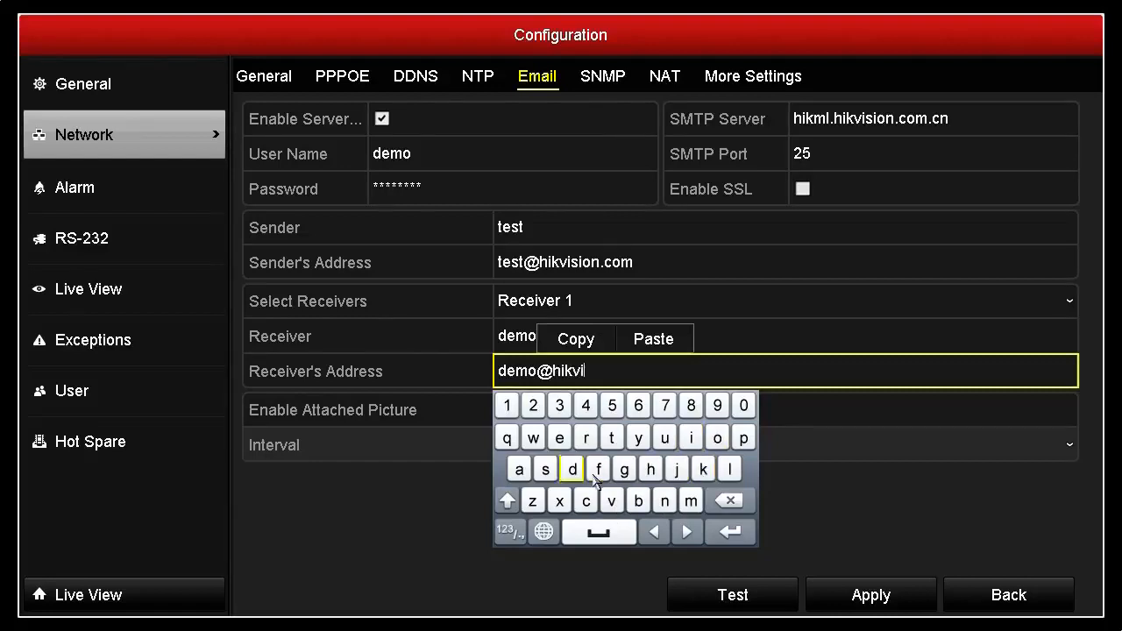
pyautogui.click(717, 436)
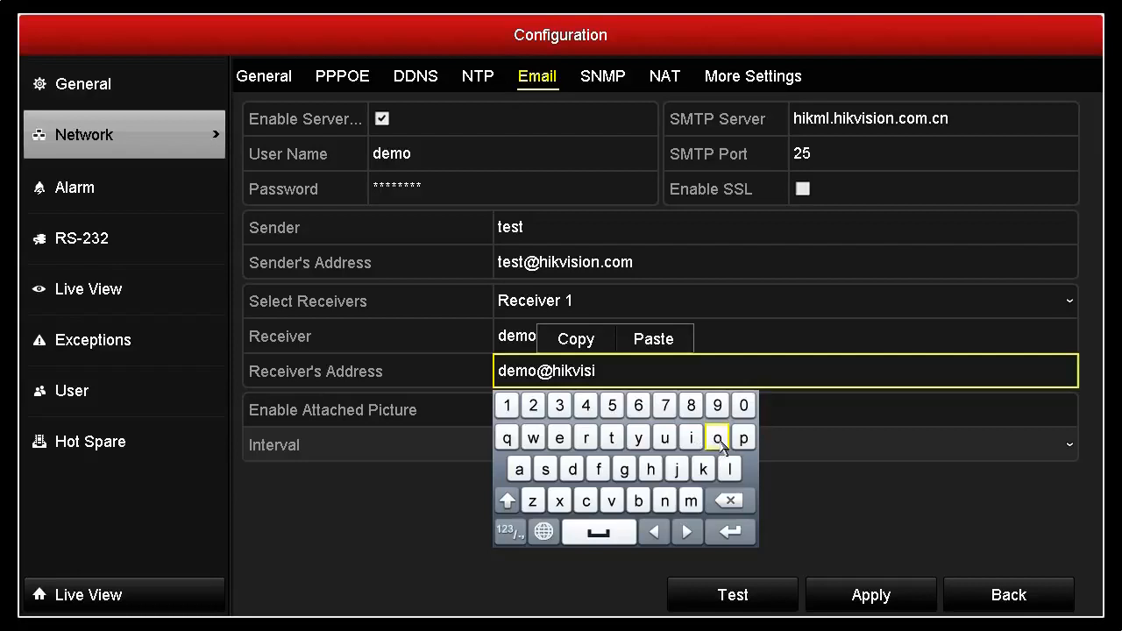
pyautogui.click(510, 531)
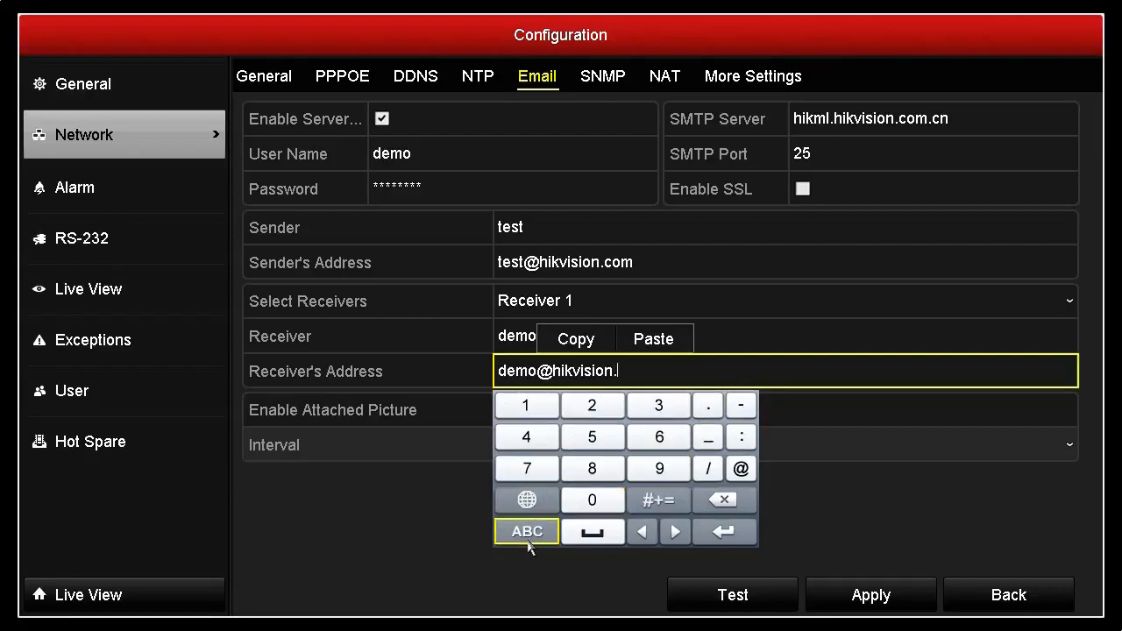
pyautogui.click(526, 531)
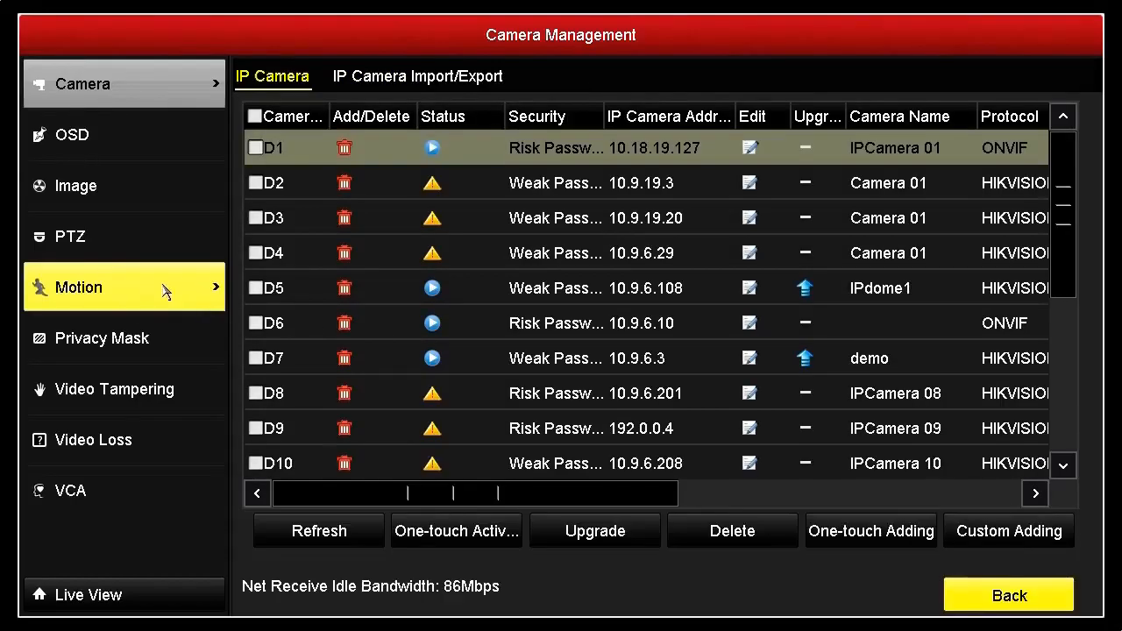
# Select camera [D7] demo on the Motion page and enable motion detection for it
pyautogui.click(123, 287)
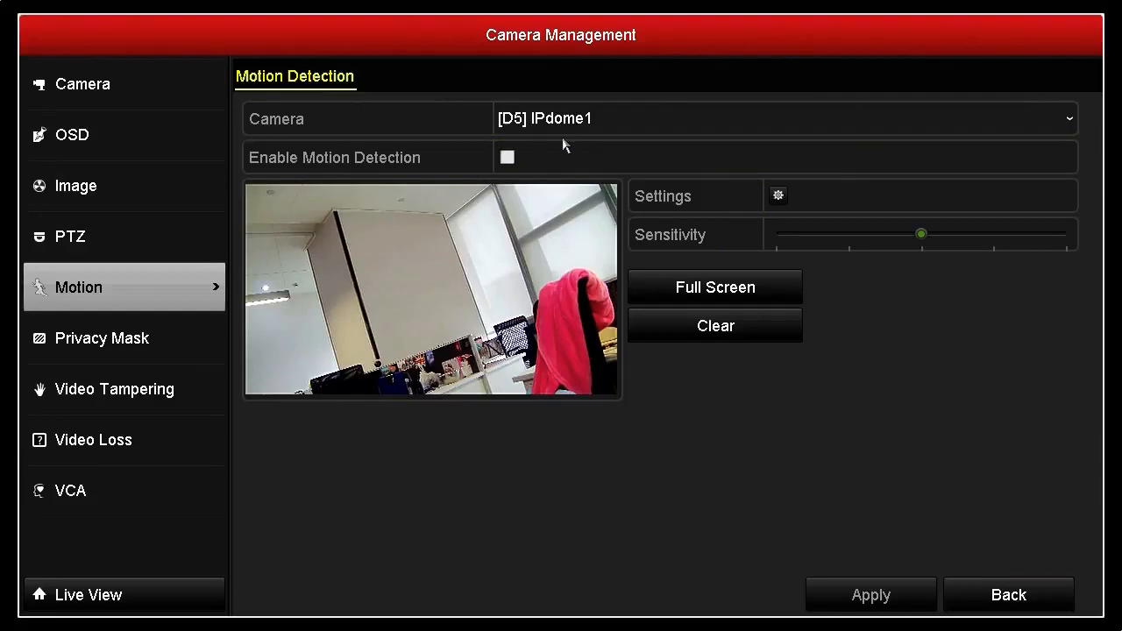
pyautogui.click(1065, 119)
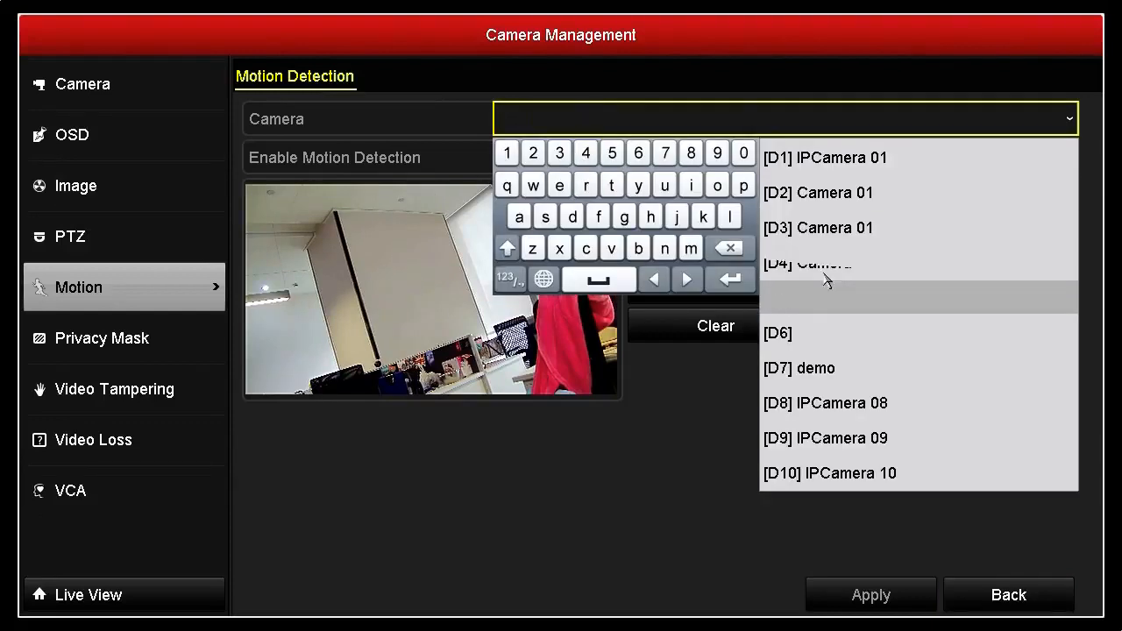
pyautogui.click(798, 368)
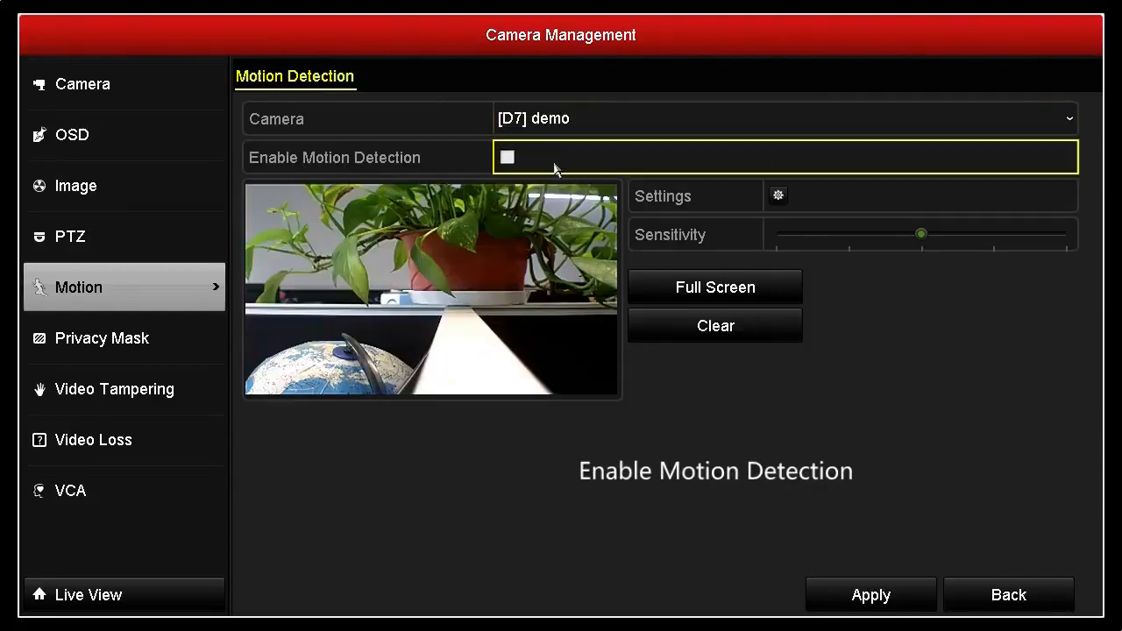
pyautogui.click(506, 158)
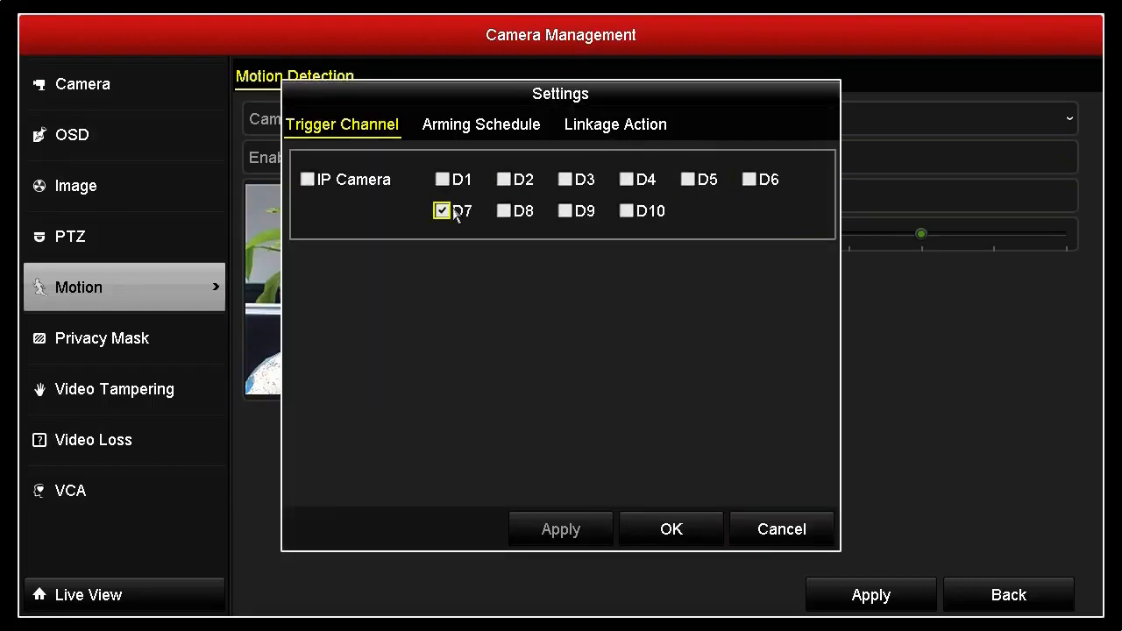
# Tick Send Email under Linkage Action, apply it and close the settings dialog
pyautogui.click(613, 122)
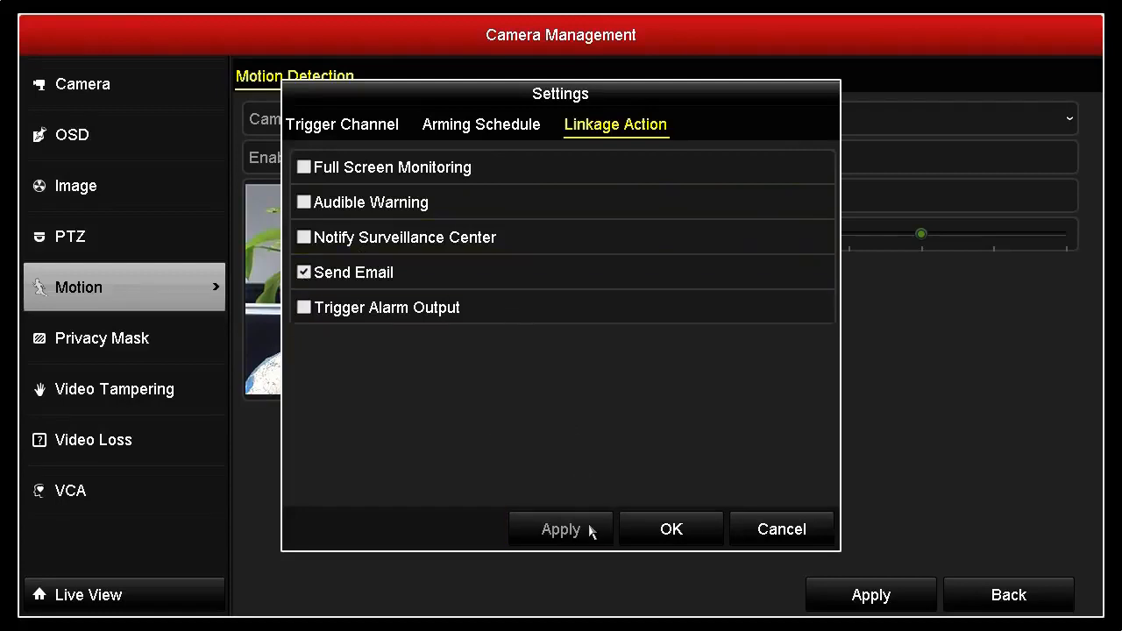
pyautogui.moveTo(780, 530)
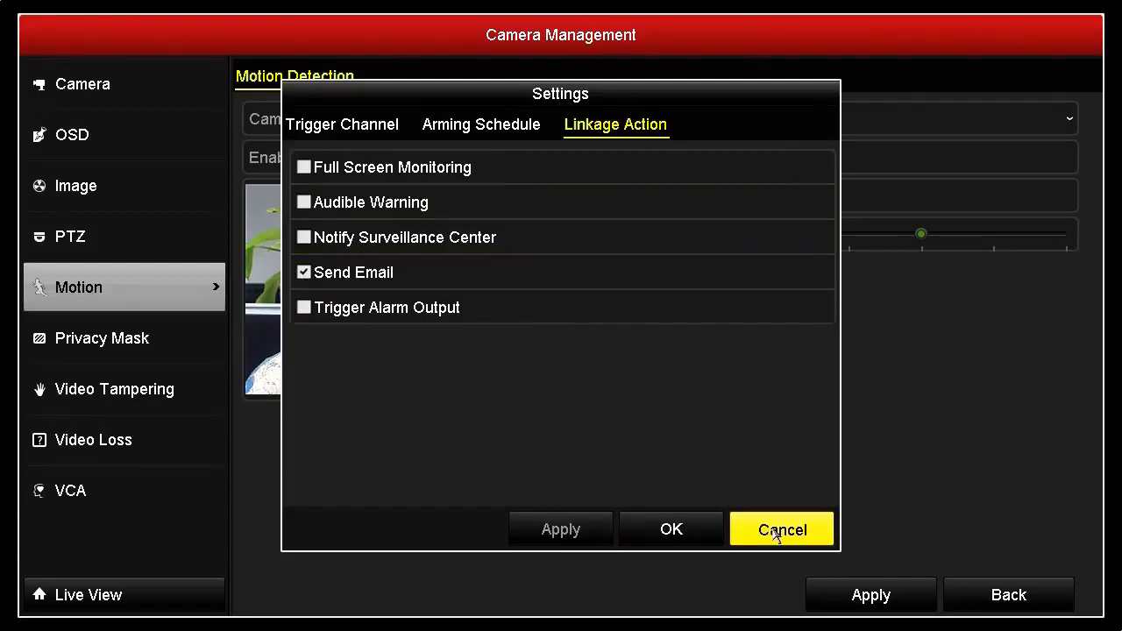
pyautogui.click(780, 529)
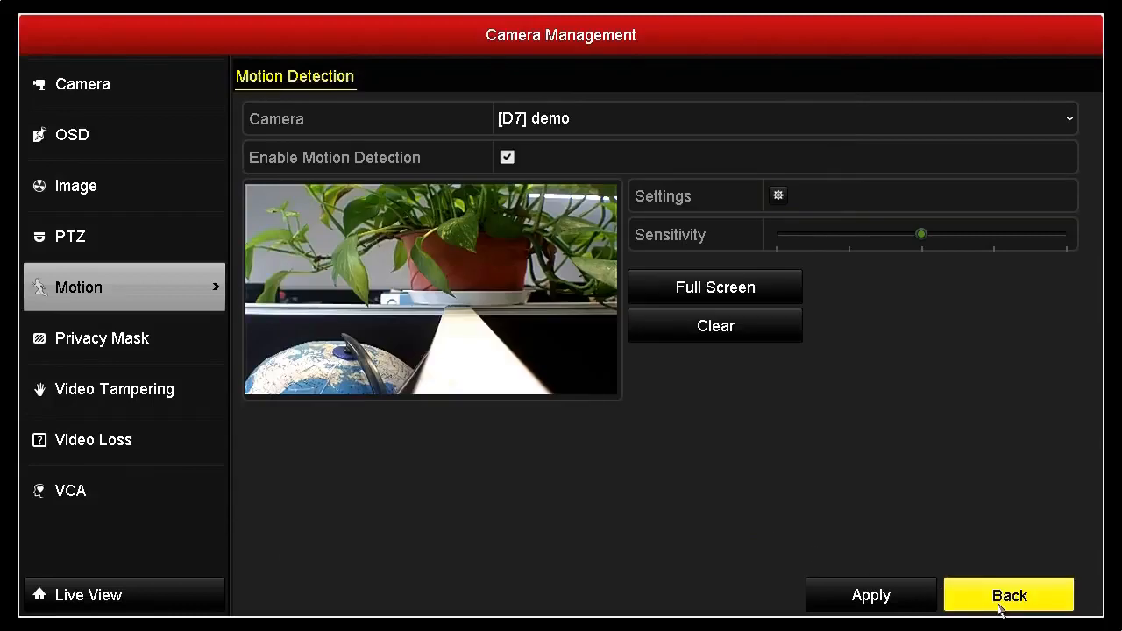